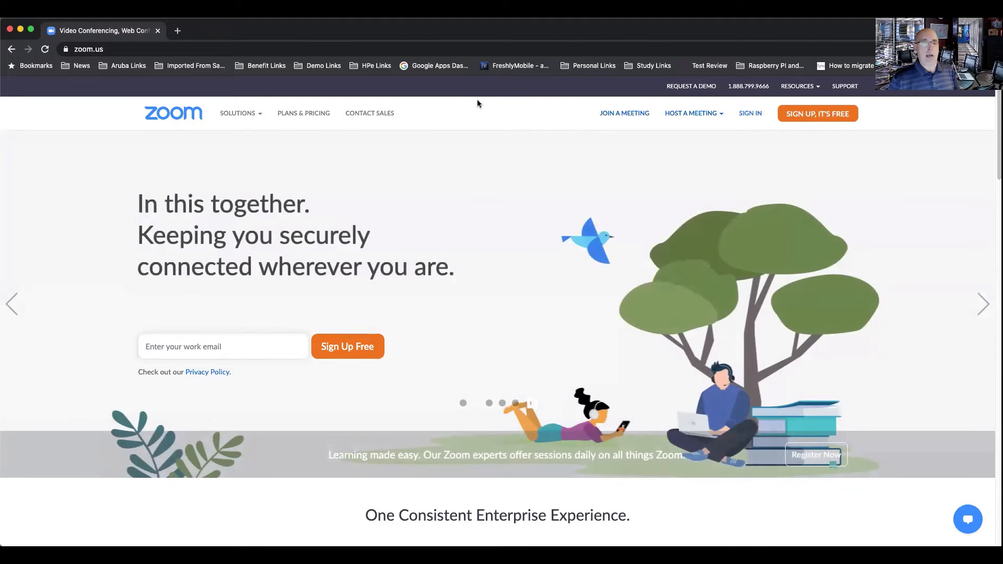
mouse_move(293, 122)
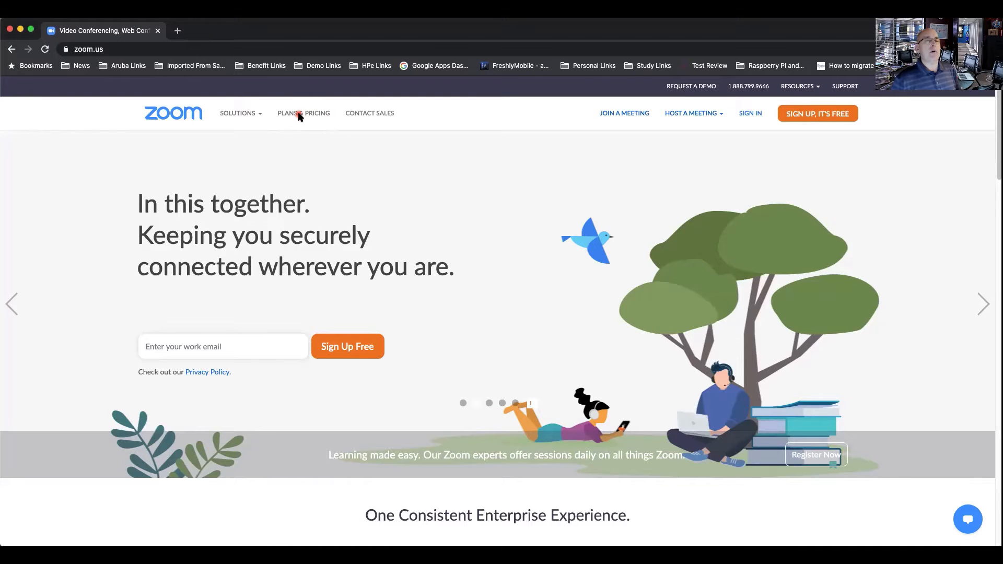
Go to PLANS & PRICING from the Zoom homepage's top navigation
click(303, 113)
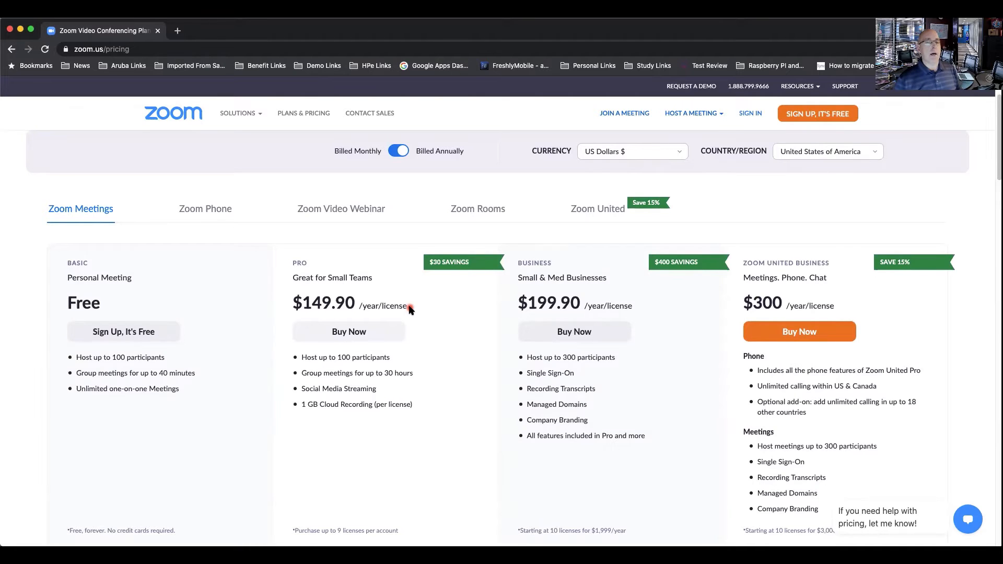
mouse_move(111, 271)
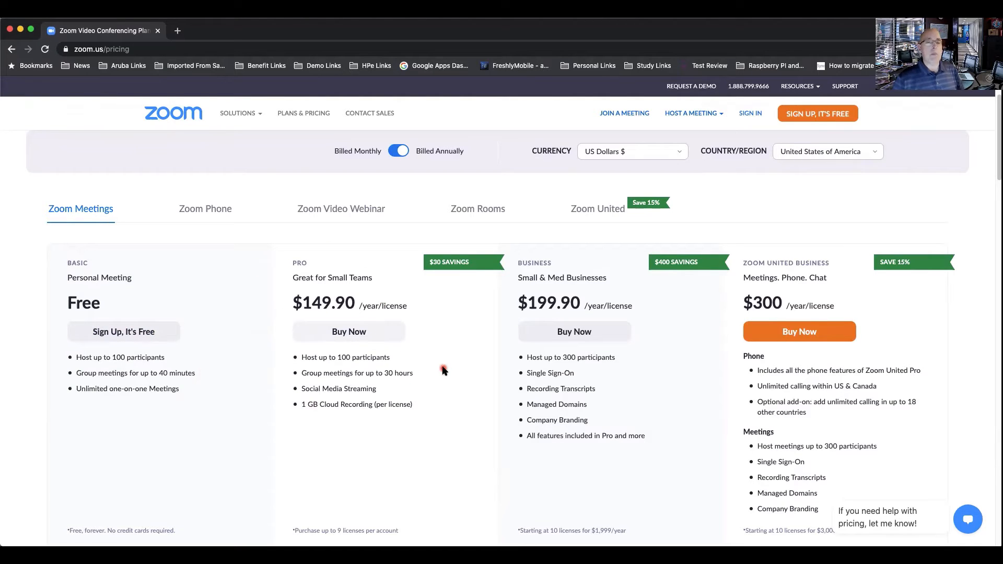
Scroll down past the $240/year Enterprise tier to the Full Plan Comparison table
scroll(down, 3)
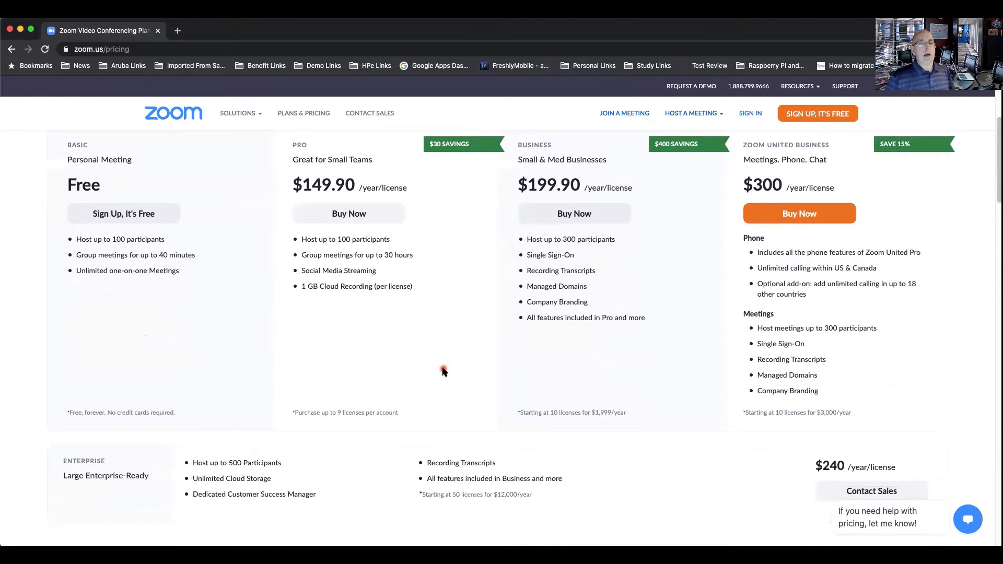
scroll(down, 3)
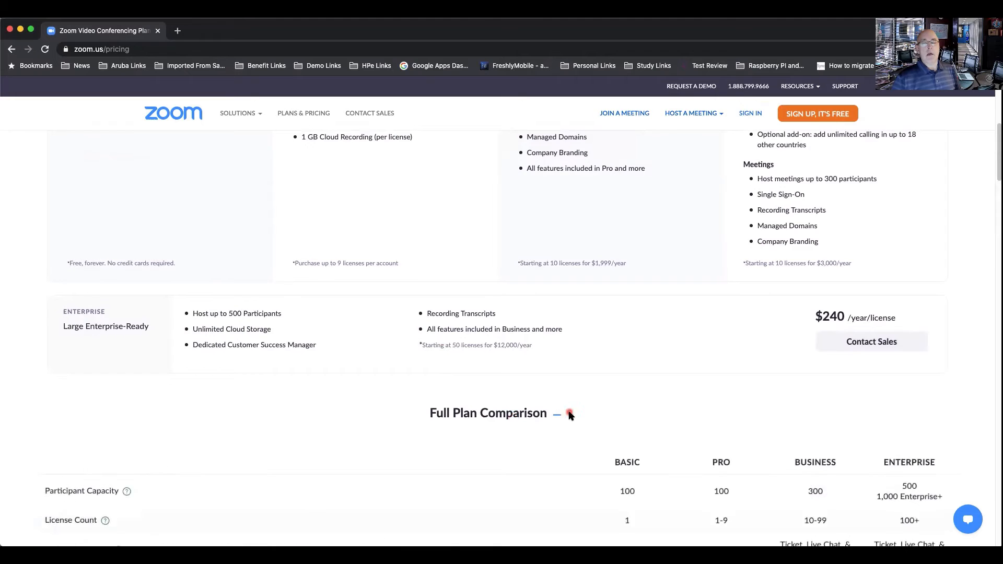
scroll(down, 3)
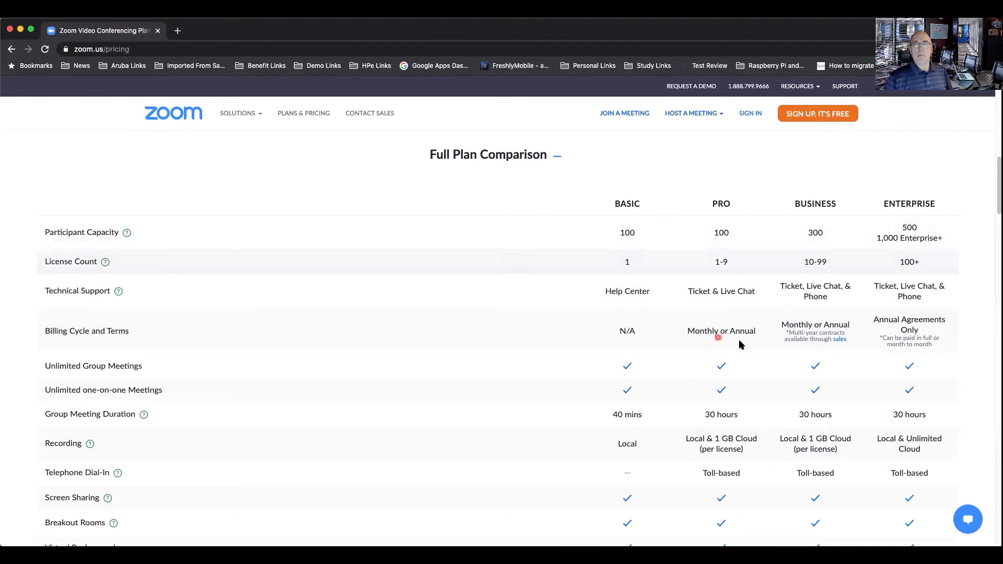
mouse_move(620, 268)
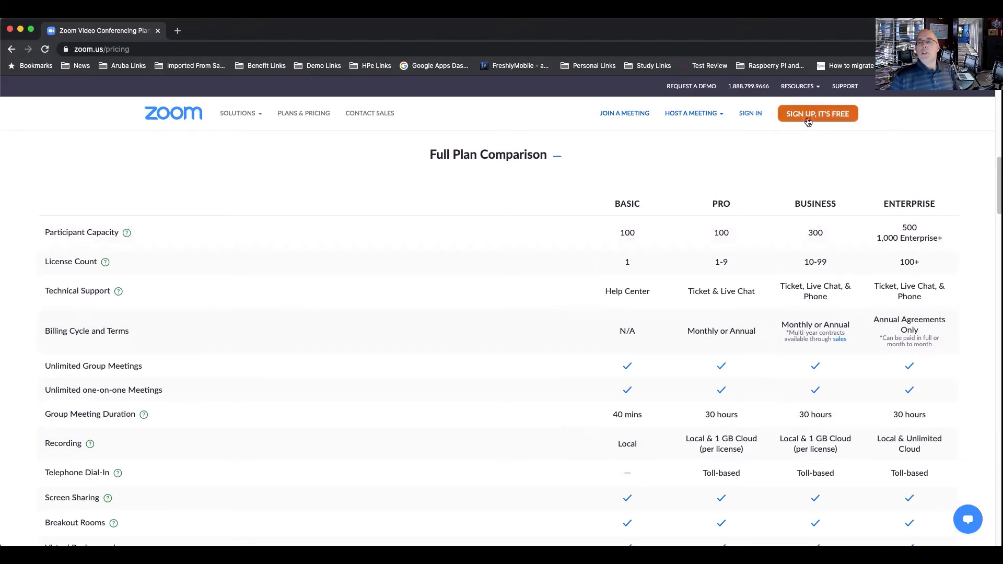
Start the free sign-up and set the birth month and day to July 8
click(818, 113)
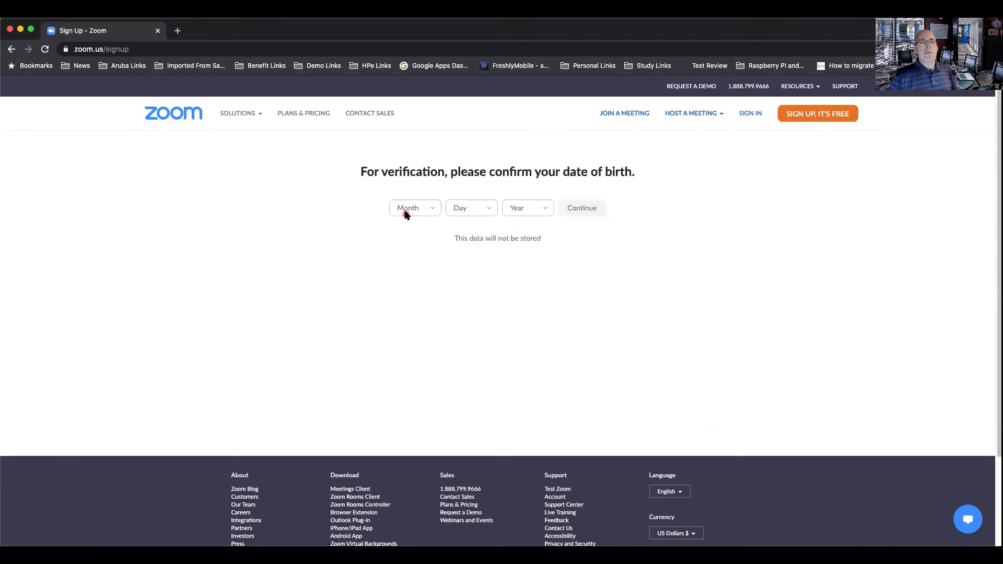
click(413, 208)
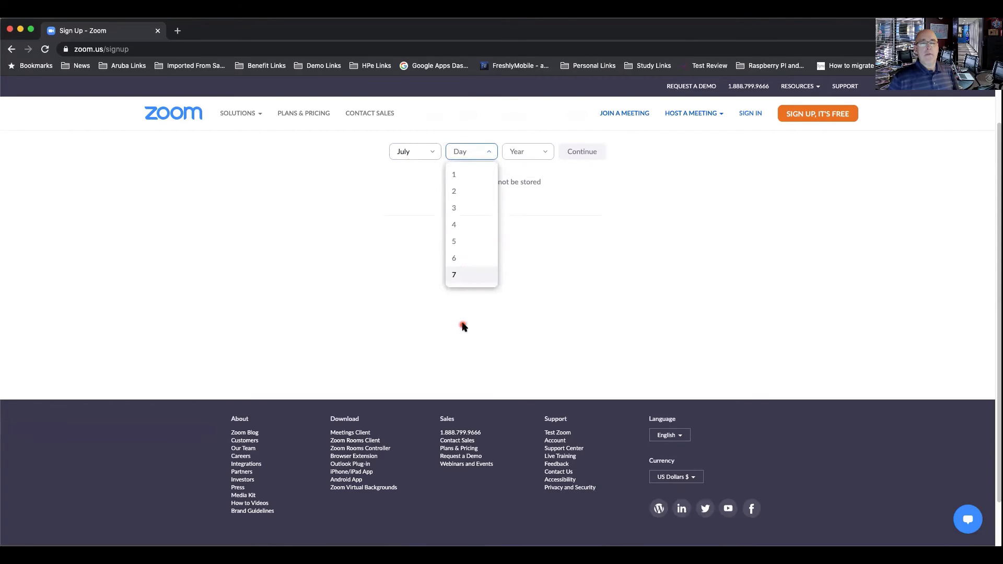
scroll(down, 3)
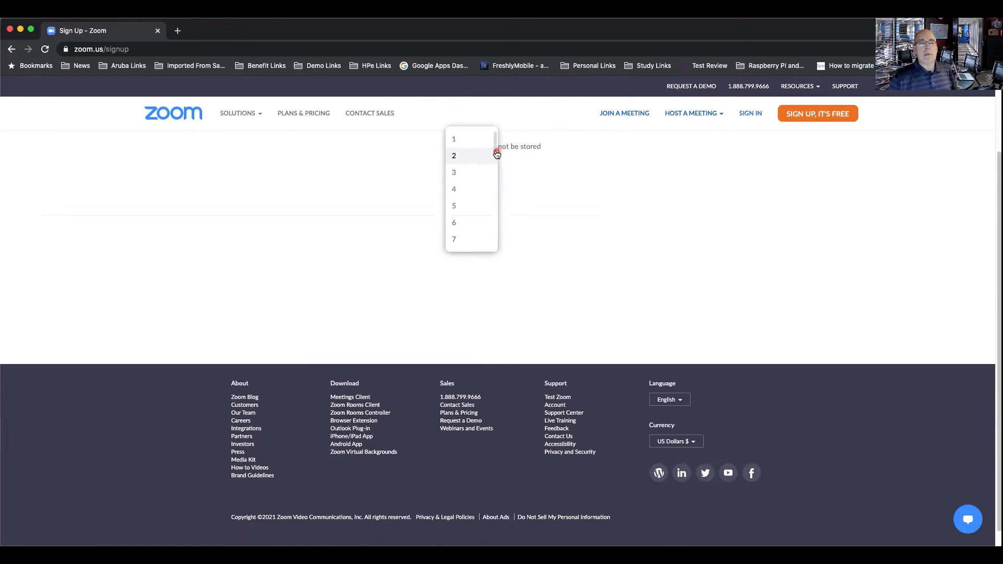
click(453, 156)
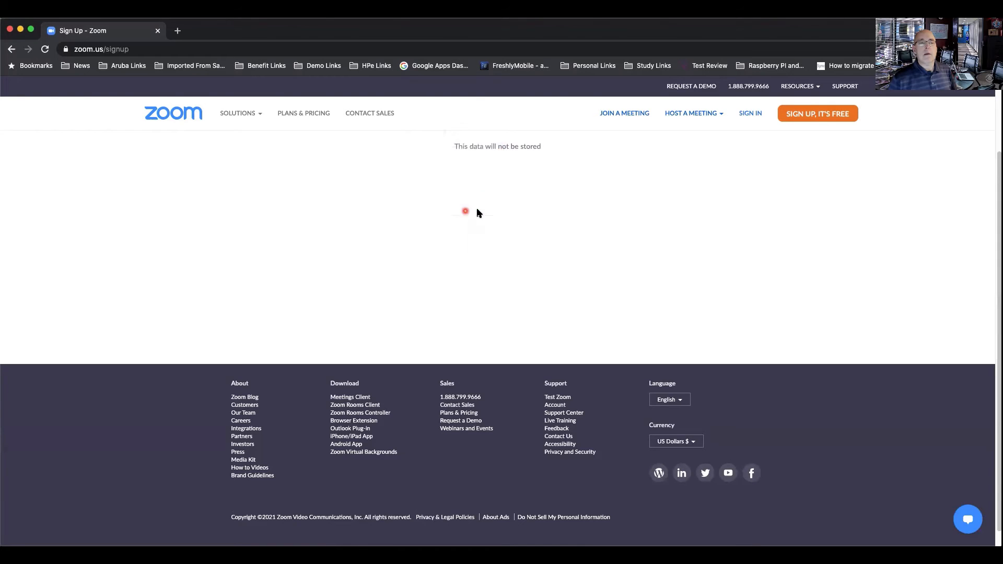
Select 1964 as the birth year and submit the date of birth
click(526, 208)
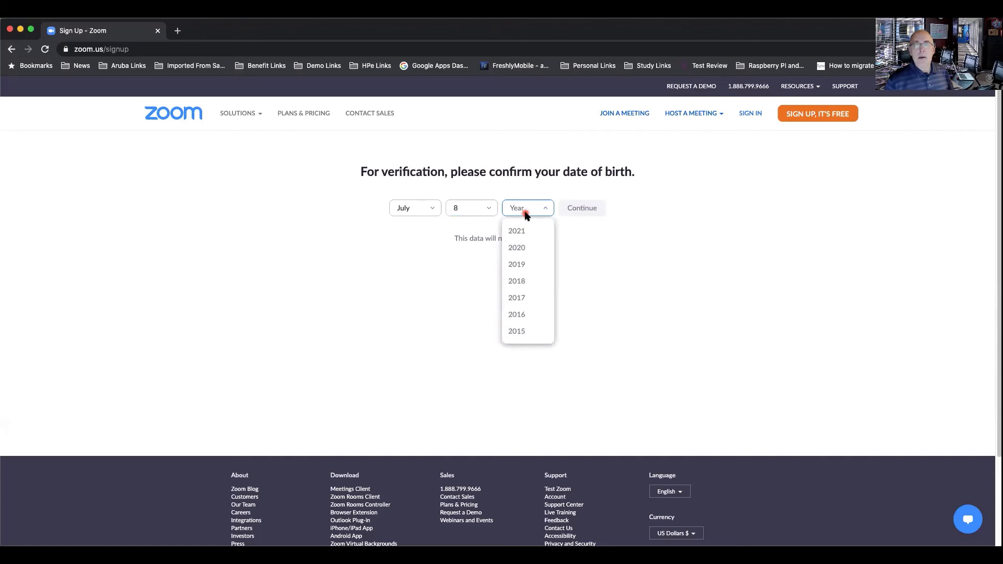
scroll(down, 3)
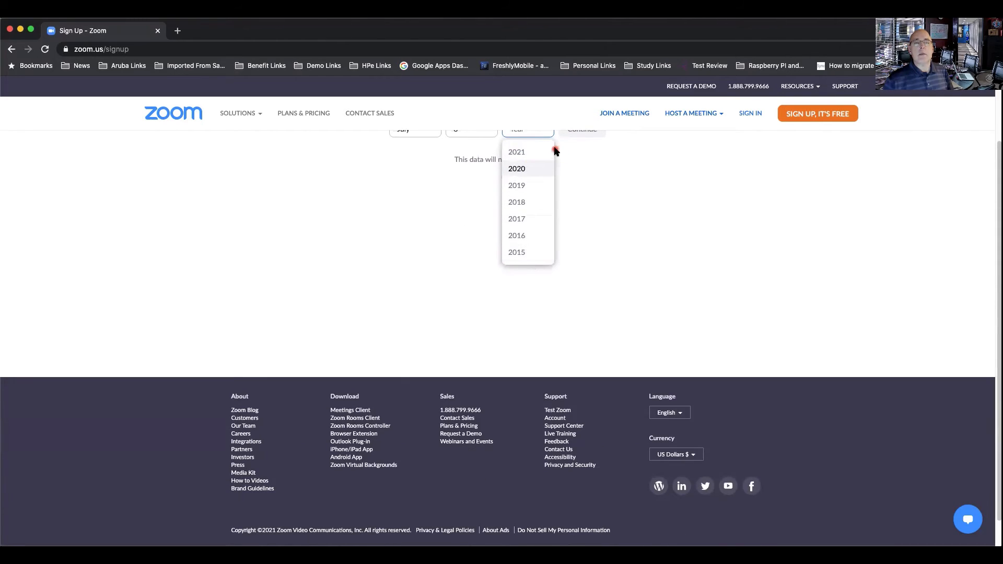
scroll(down, 3)
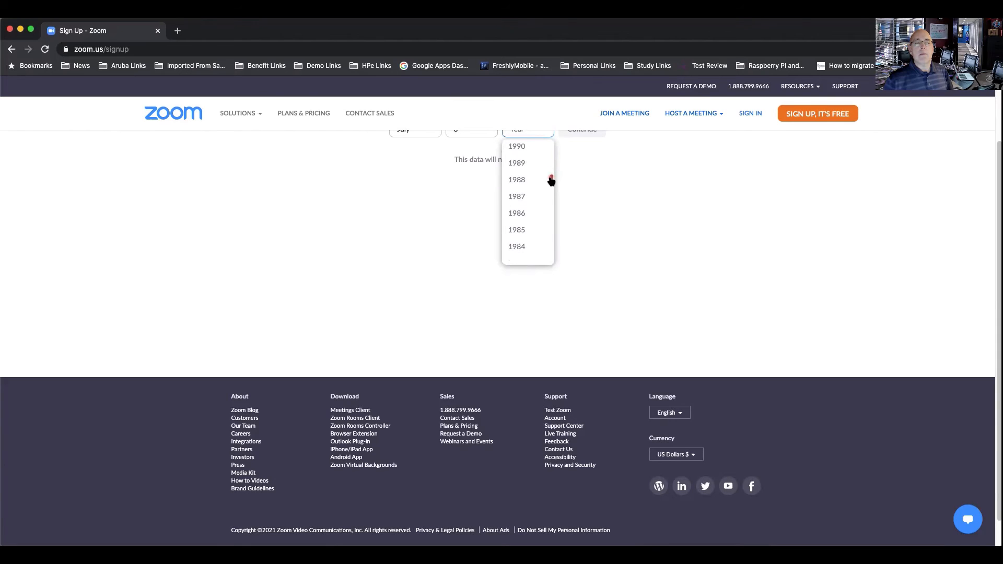
scroll(down, 3)
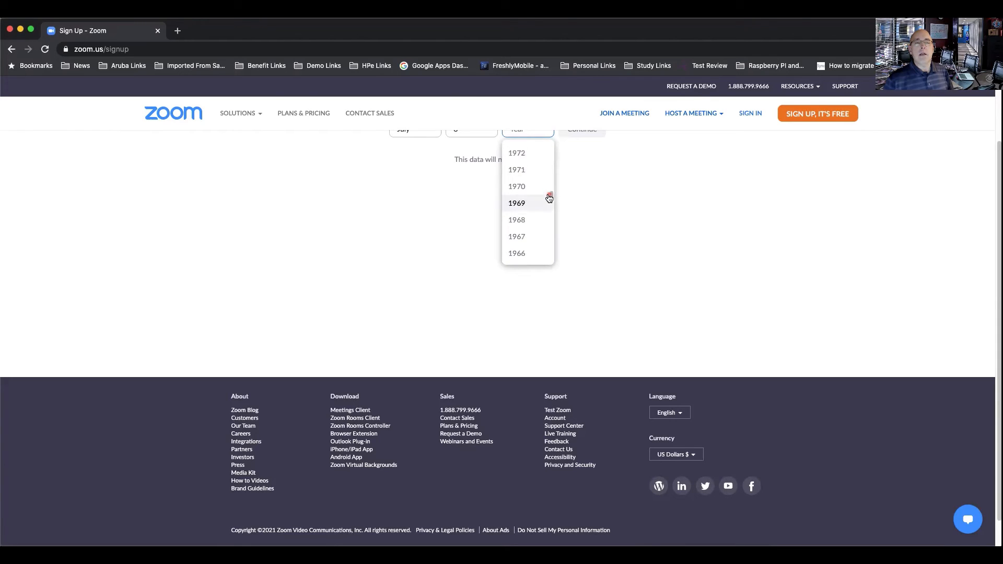
scroll(down, 3)
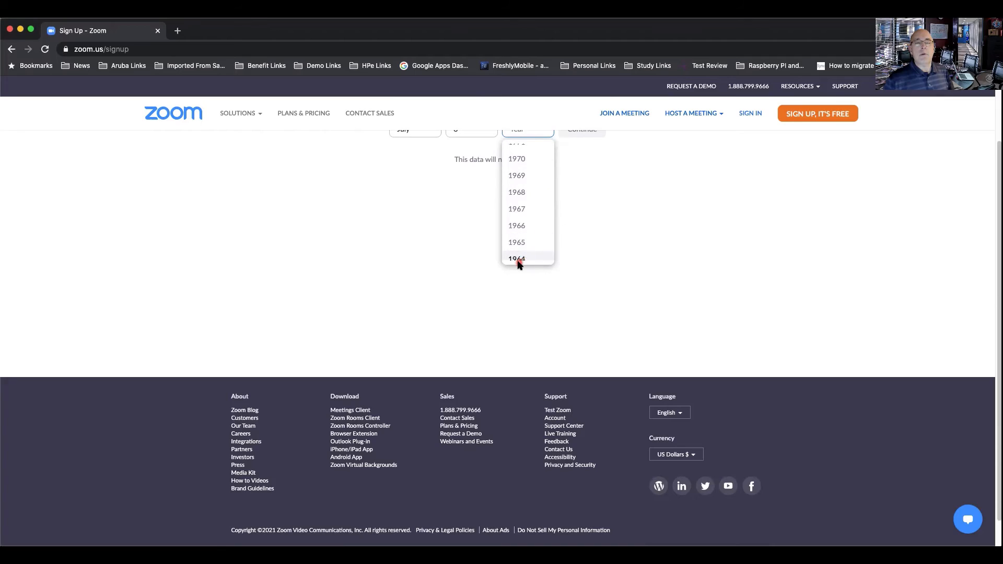
mouse_move(571, 267)
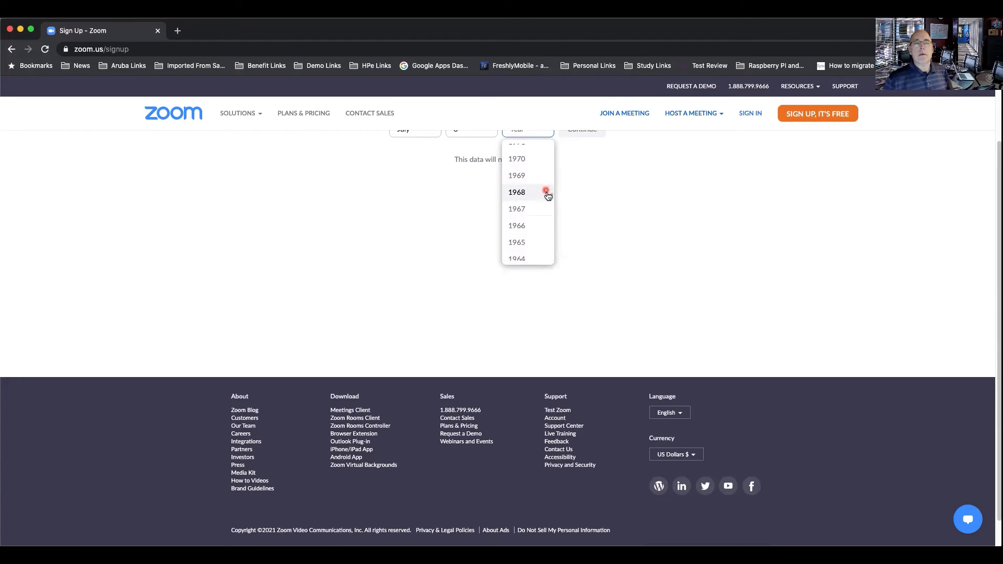
mouse_move(516, 208)
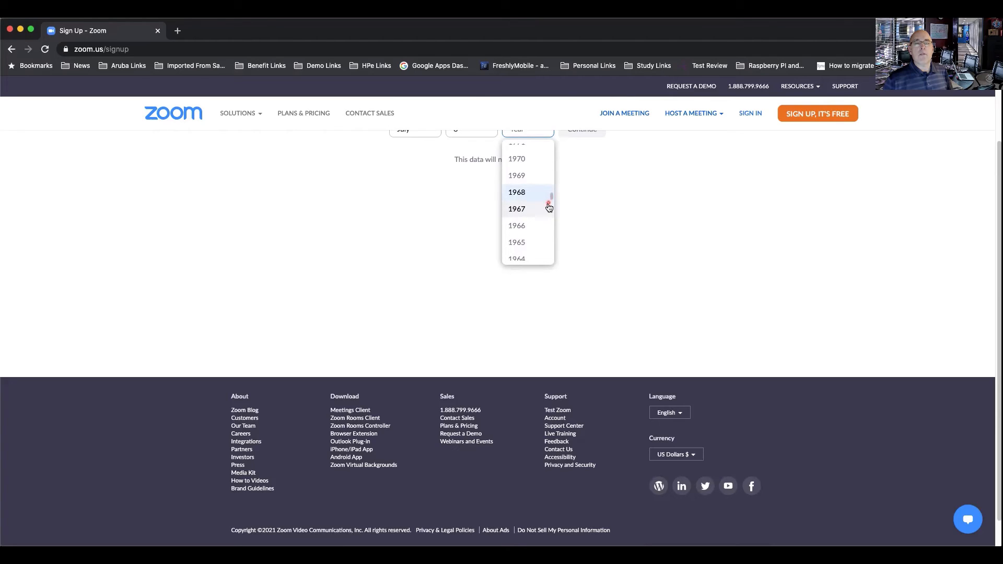
scroll(down, 3)
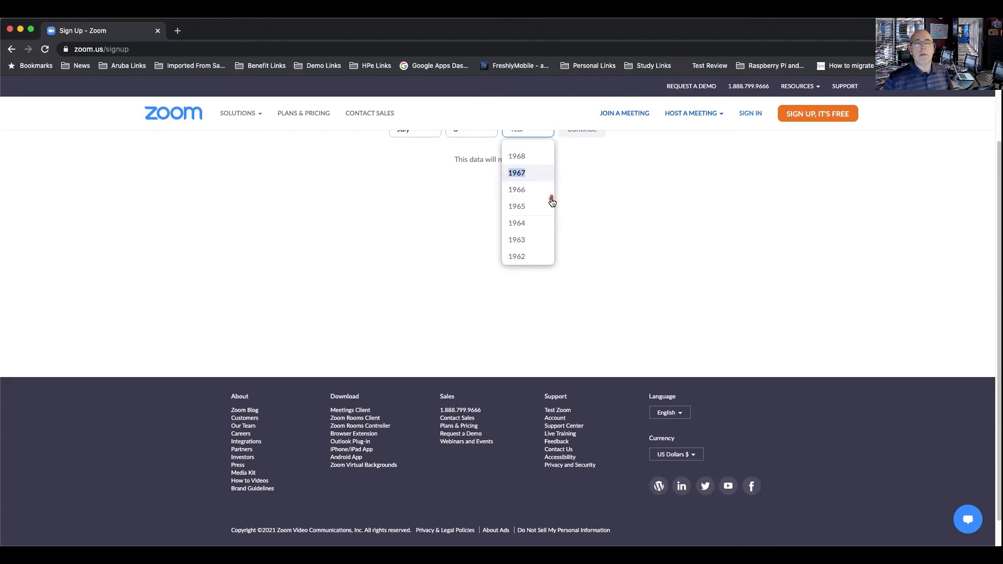
click(516, 223)
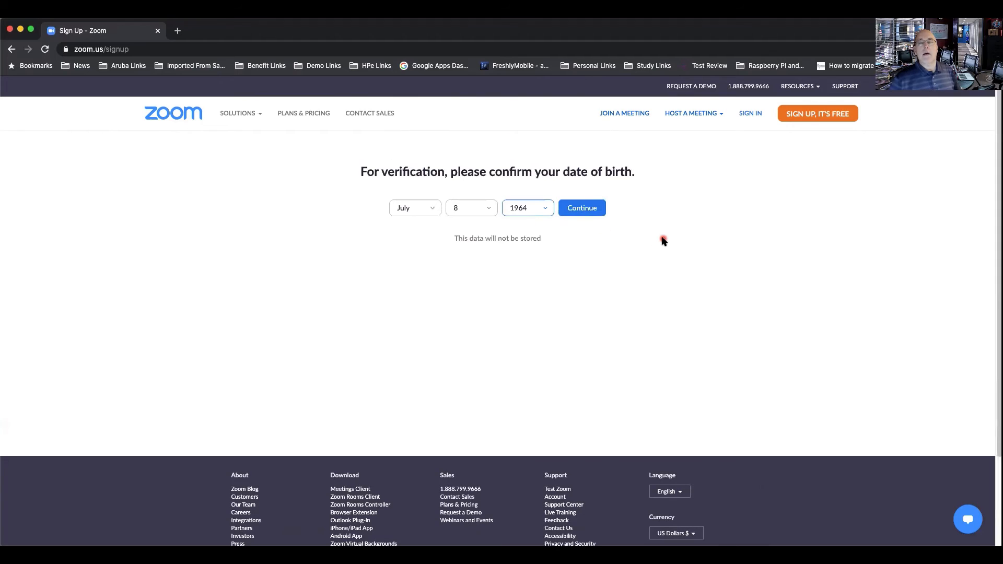
click(581, 208)
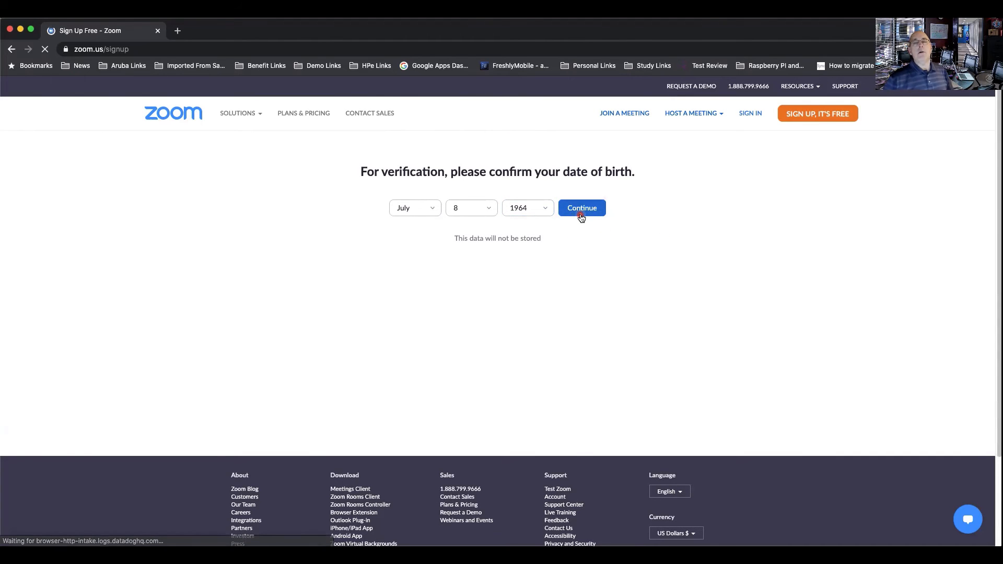
Enter the work email by typing 'john' and picking the autofill suggestion, then Sign Up
click(581, 208)
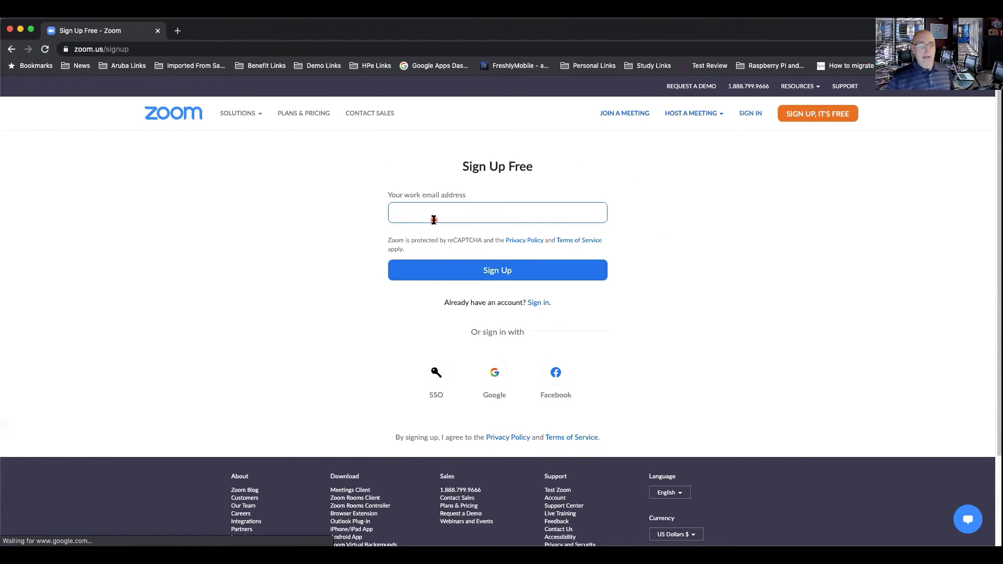
text(john)
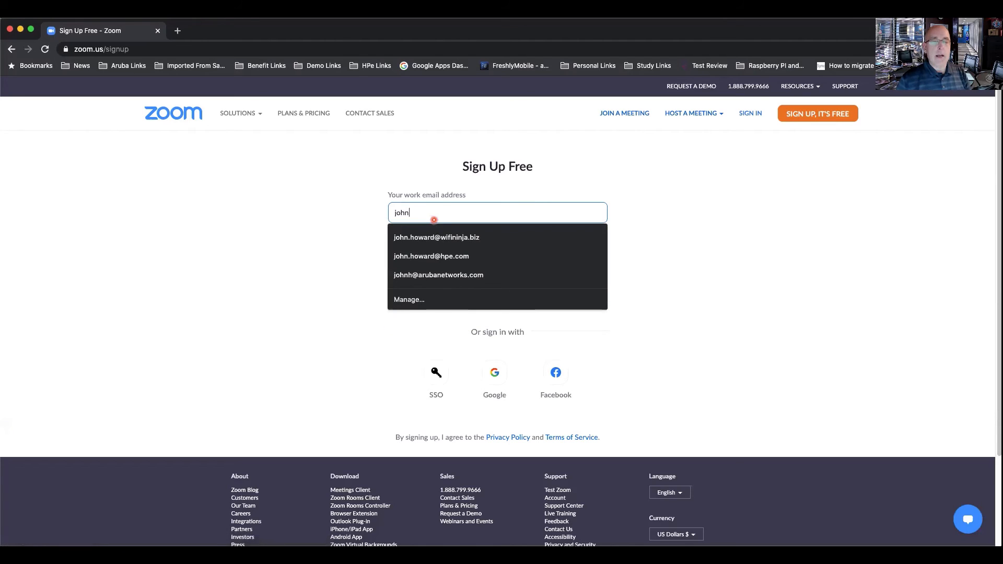
click(436, 237)
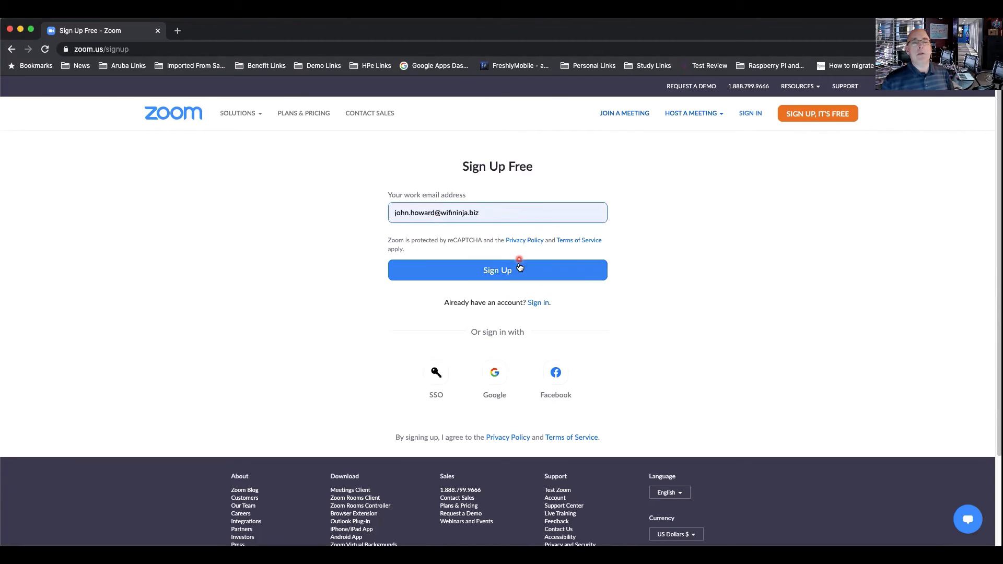
click(497, 270)
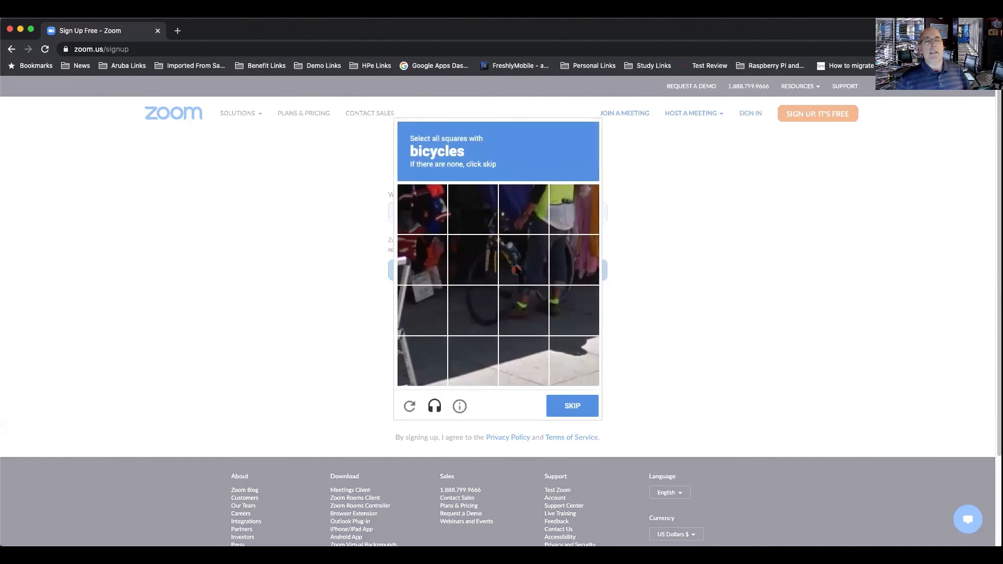
Select all squares showing bicycles in the reCAPTCHA and move to the next challenge
click(473, 305)
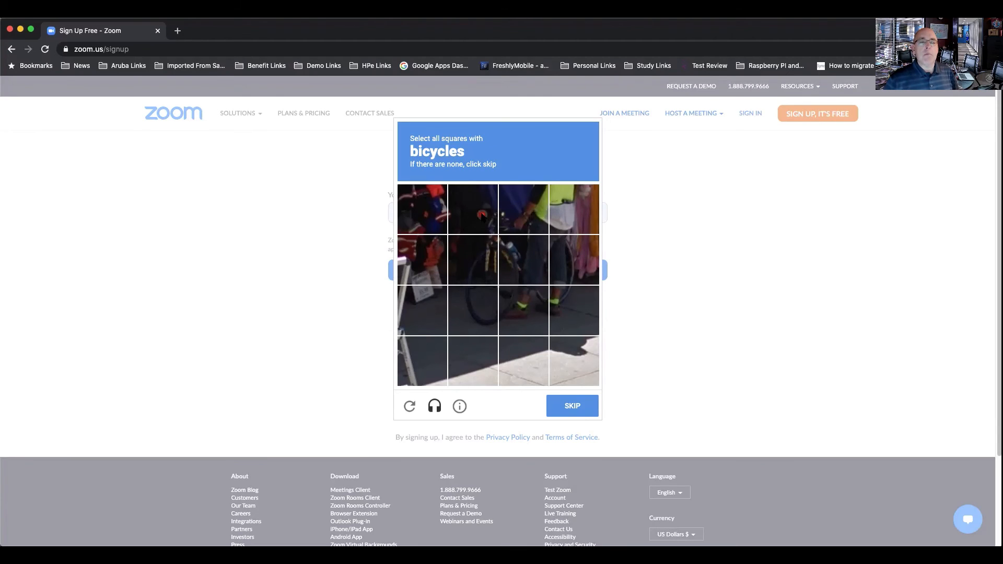
click(522, 209)
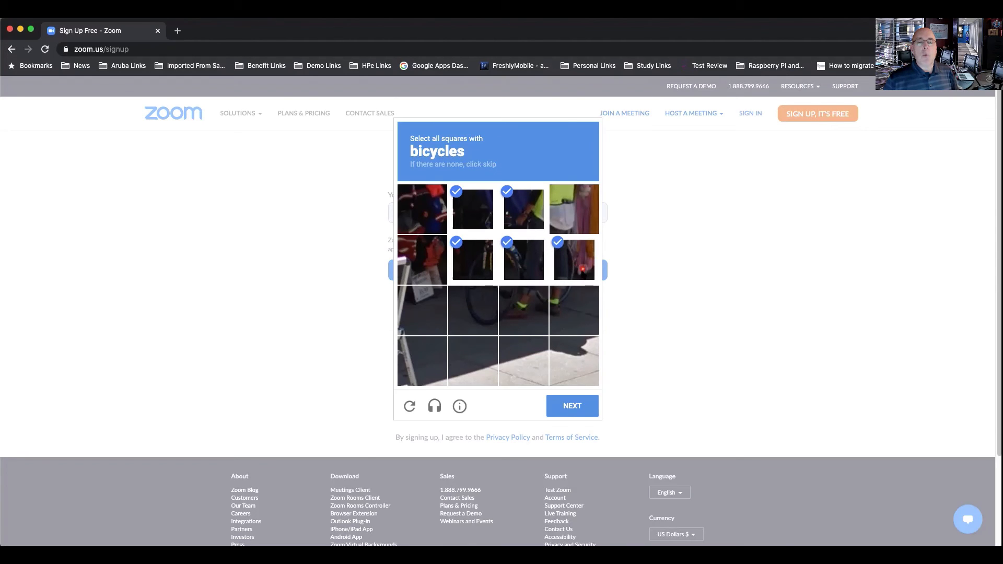
click(472, 311)
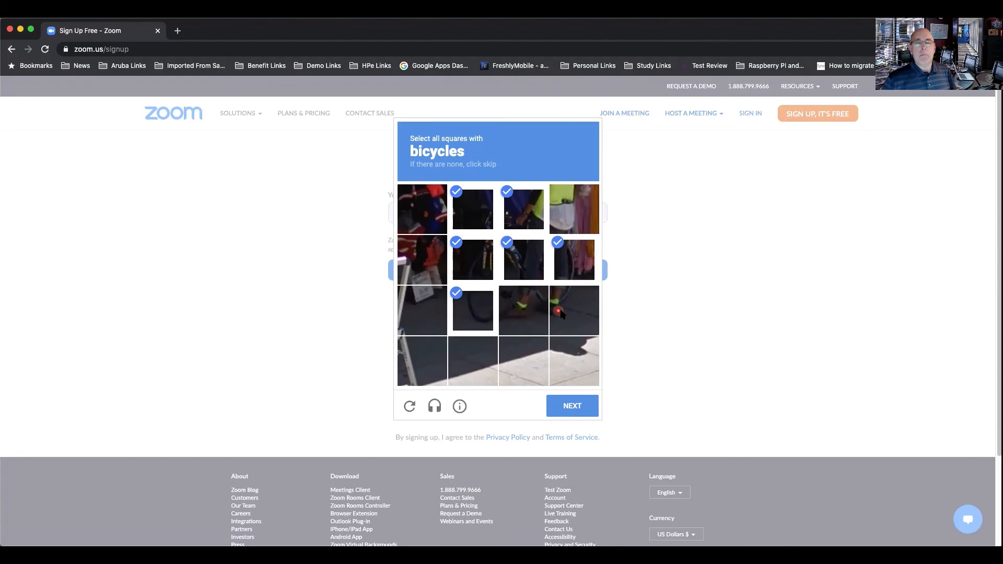
click(524, 310)
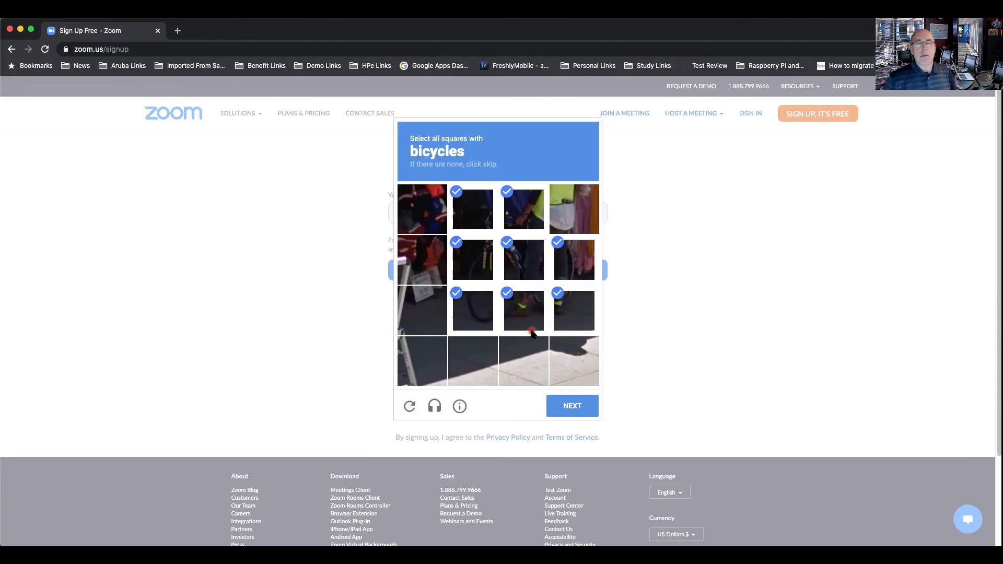
click(571, 406)
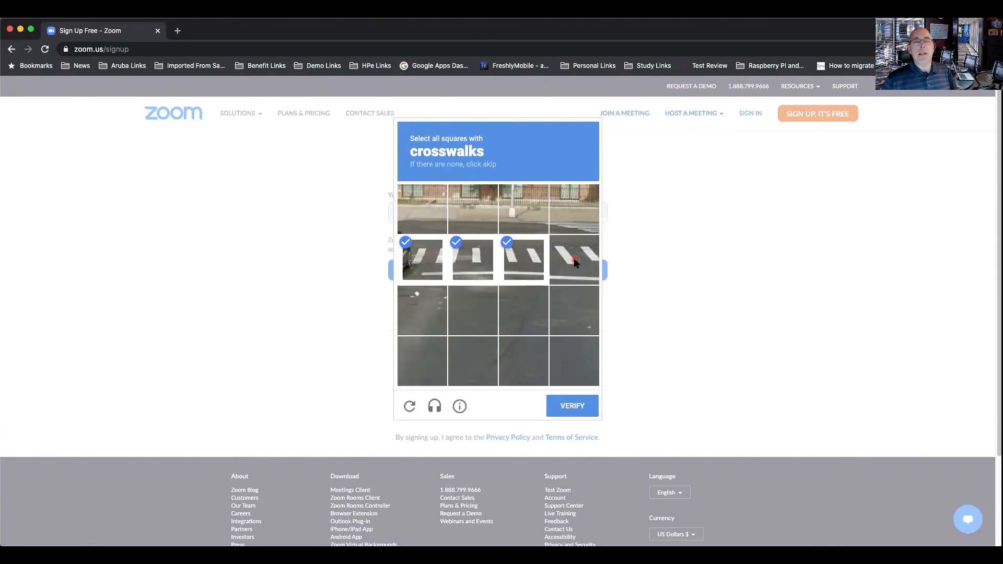
Select the crosswalk square, verify, and finish submitting the sign-up
click(573, 260)
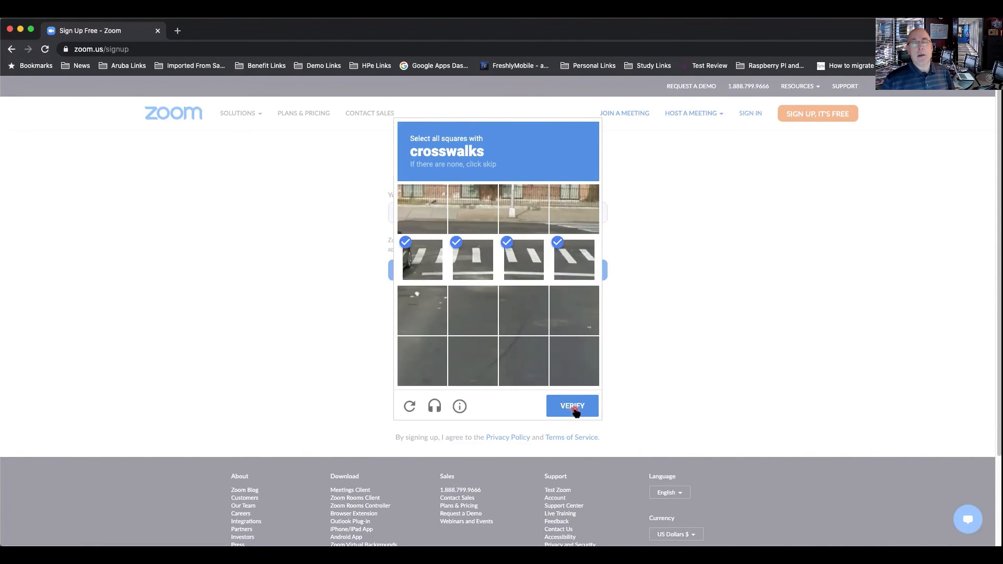
click(571, 405)
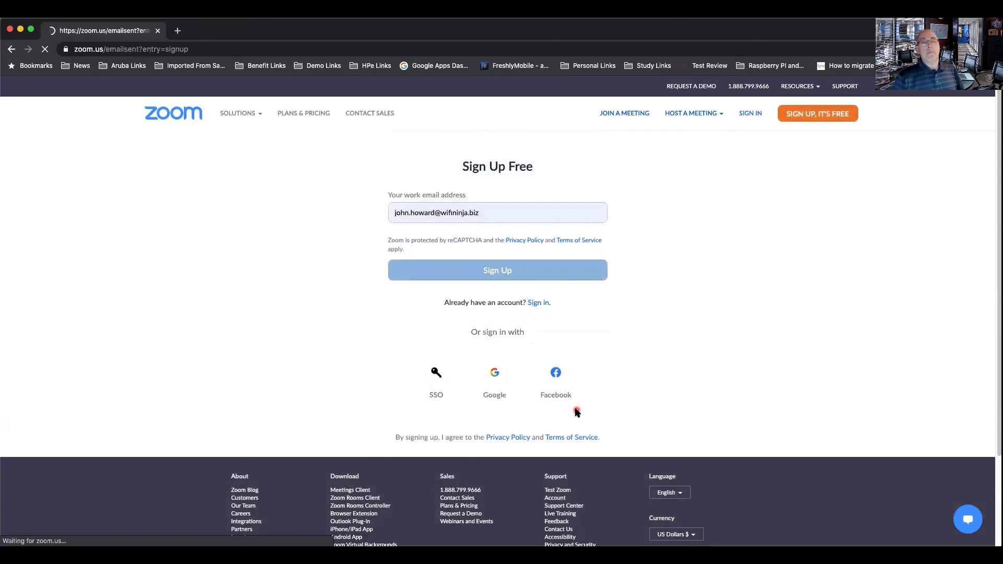
click(497, 270)
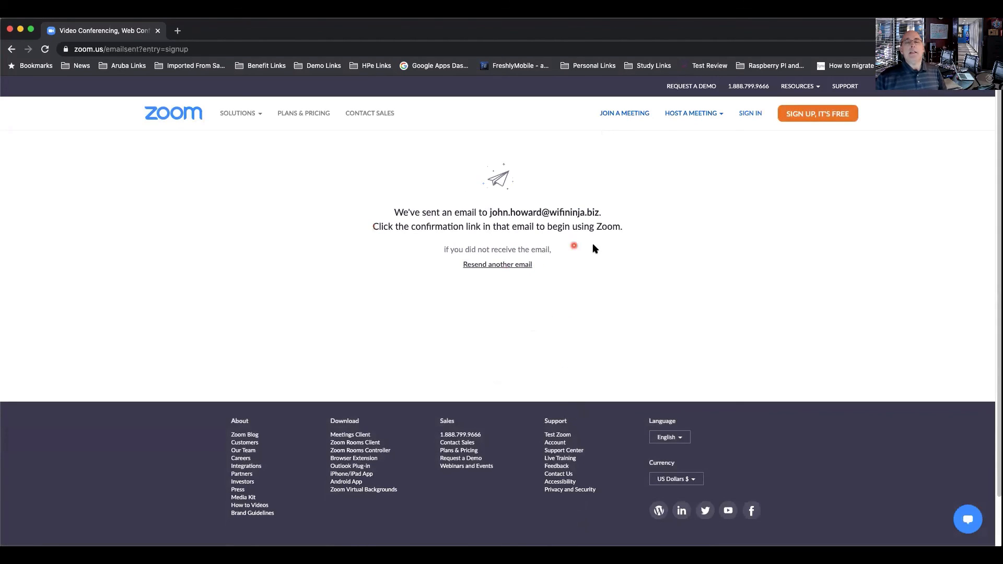